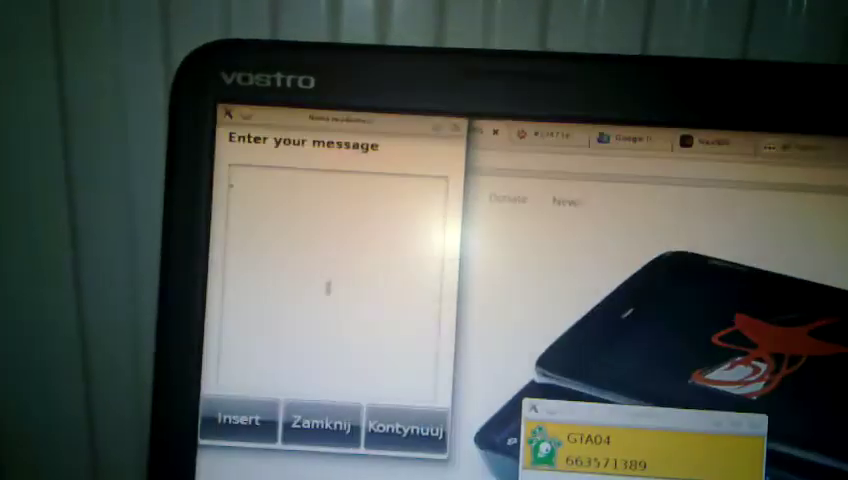
type("Hi father!")
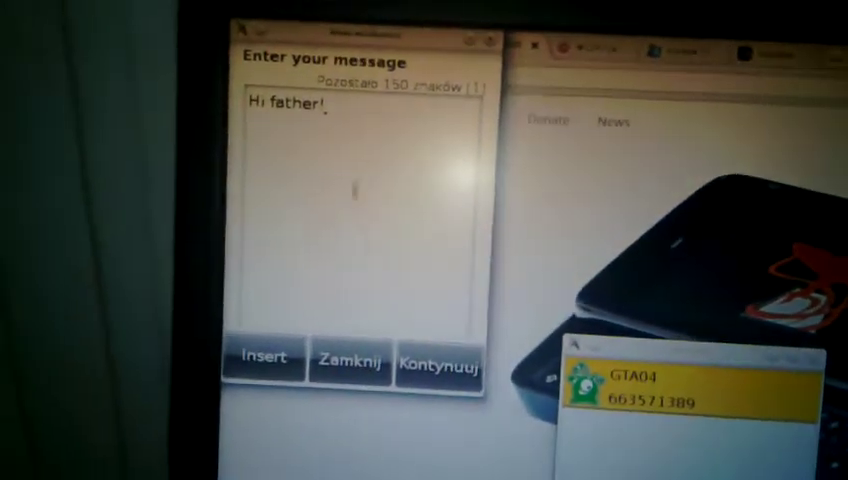